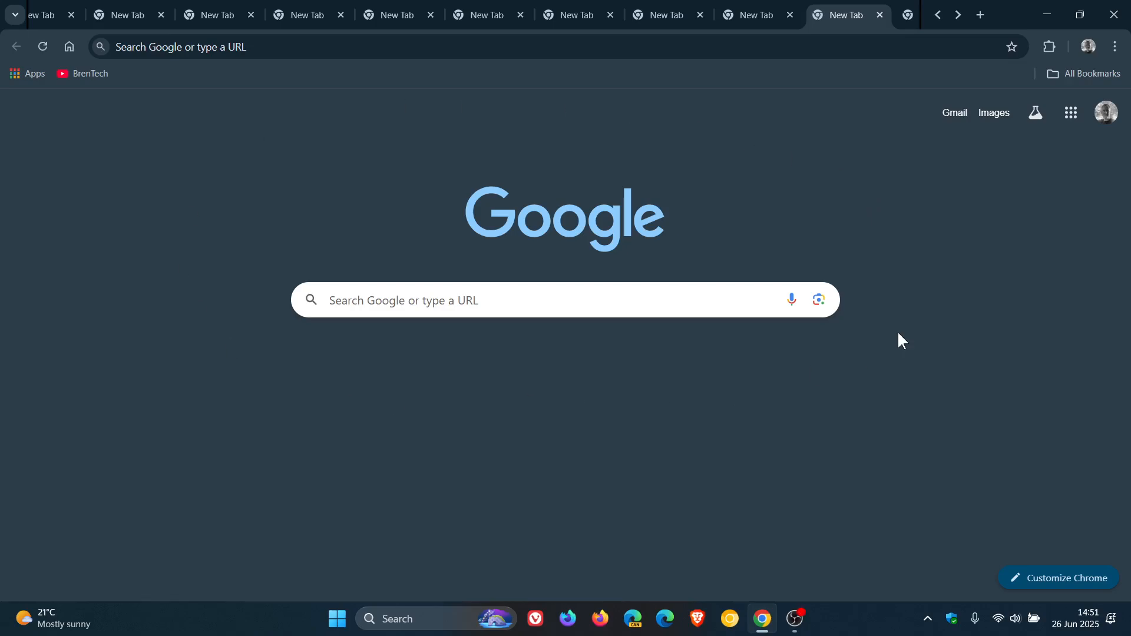
{"action": "mouse_move", "coordinate": [959, 252]}
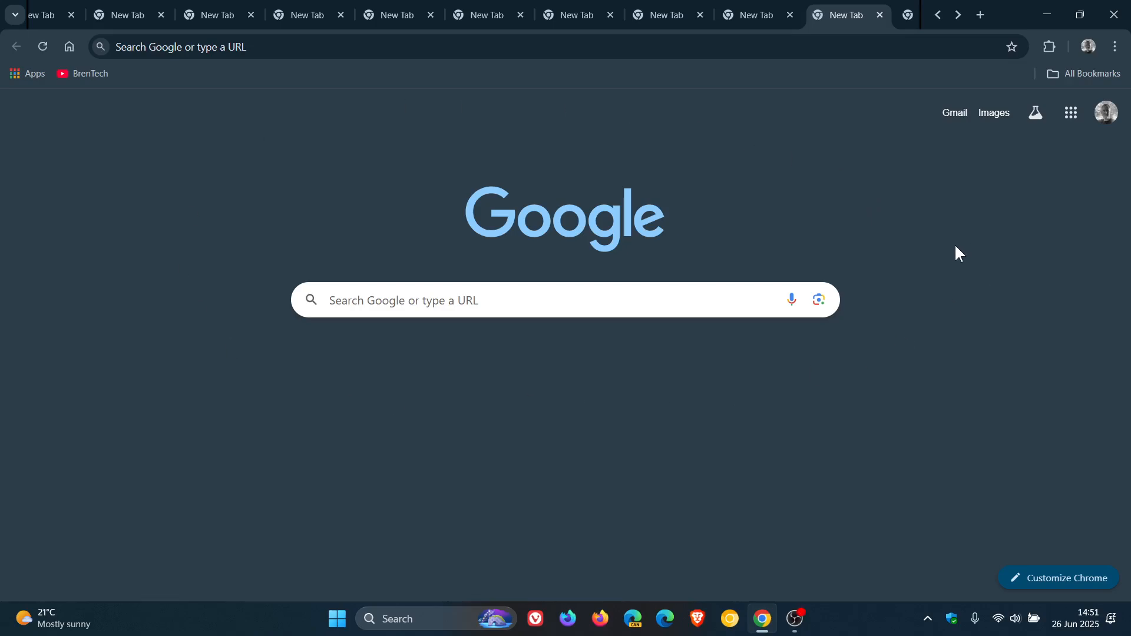
{"action": "mouse_move", "coordinate": [955, 248]}
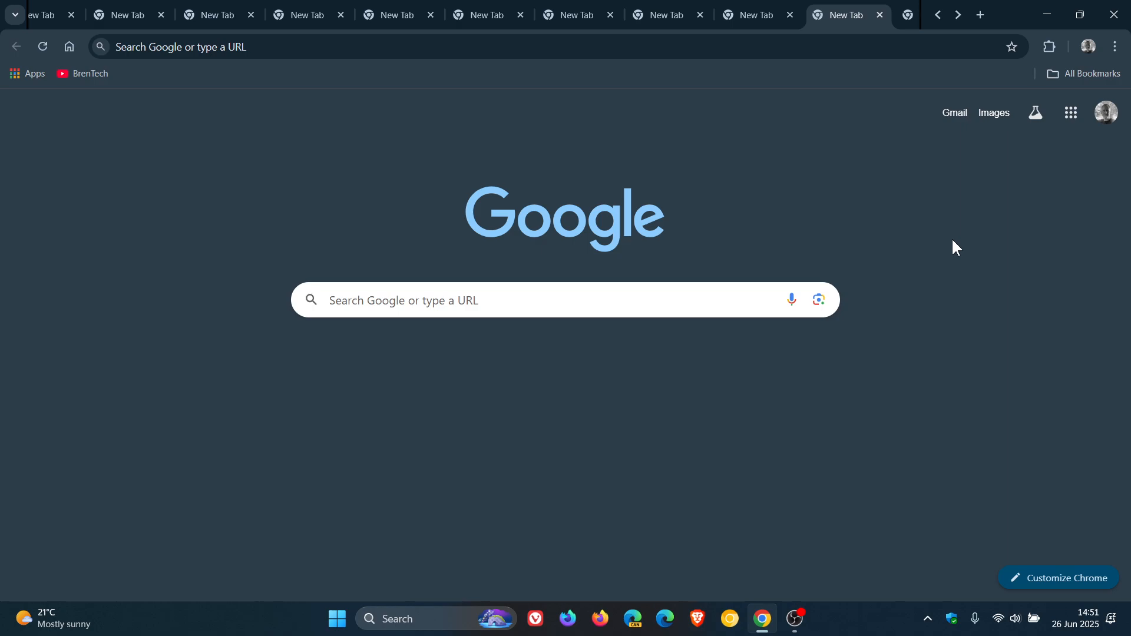
{"action": "mouse_move", "coordinate": [917, 188]}
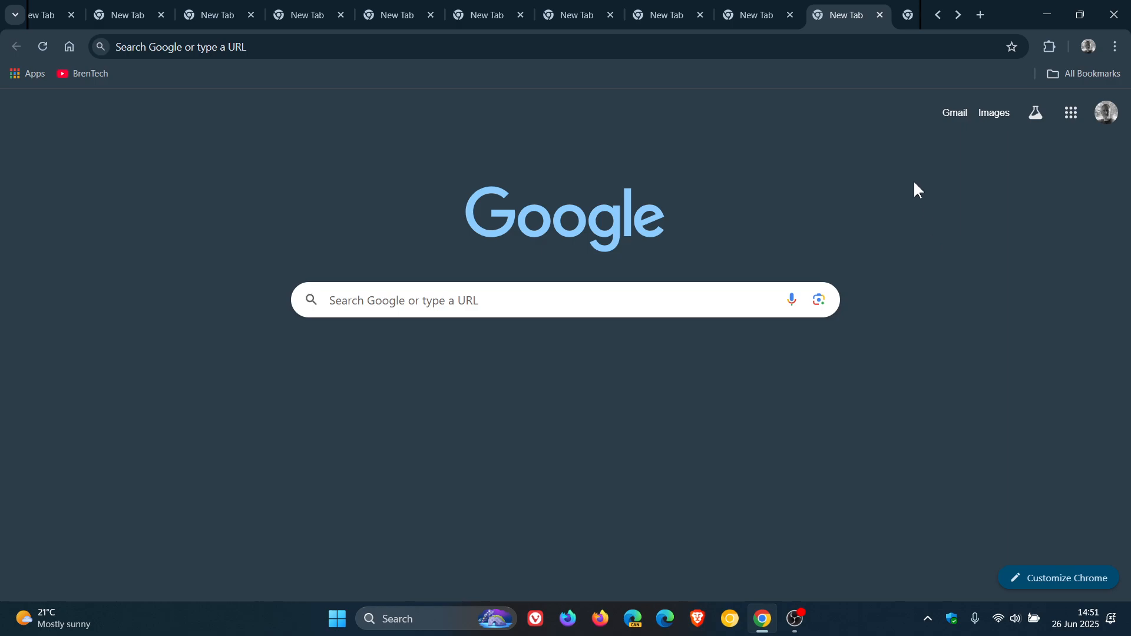
{"action": "mouse_move", "coordinate": [764, 203]}
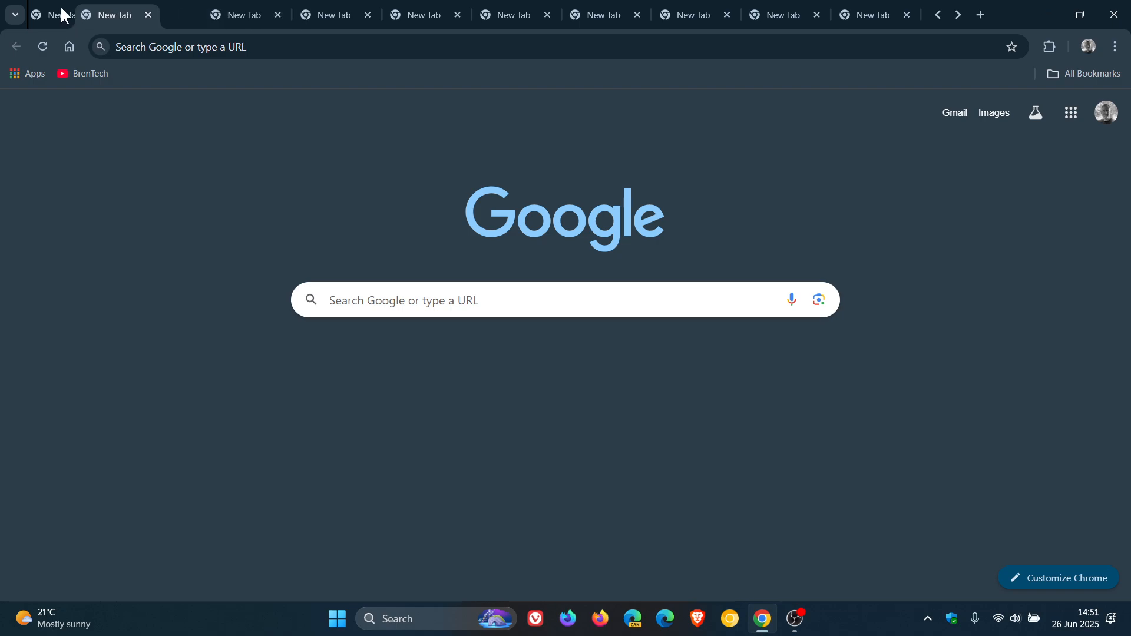
Step: Switch among blank New Tab pages until the 'Remove…' Gerrit tab appears at the strip's right end
{"action": "left_click", "coordinate": [149, 15]}
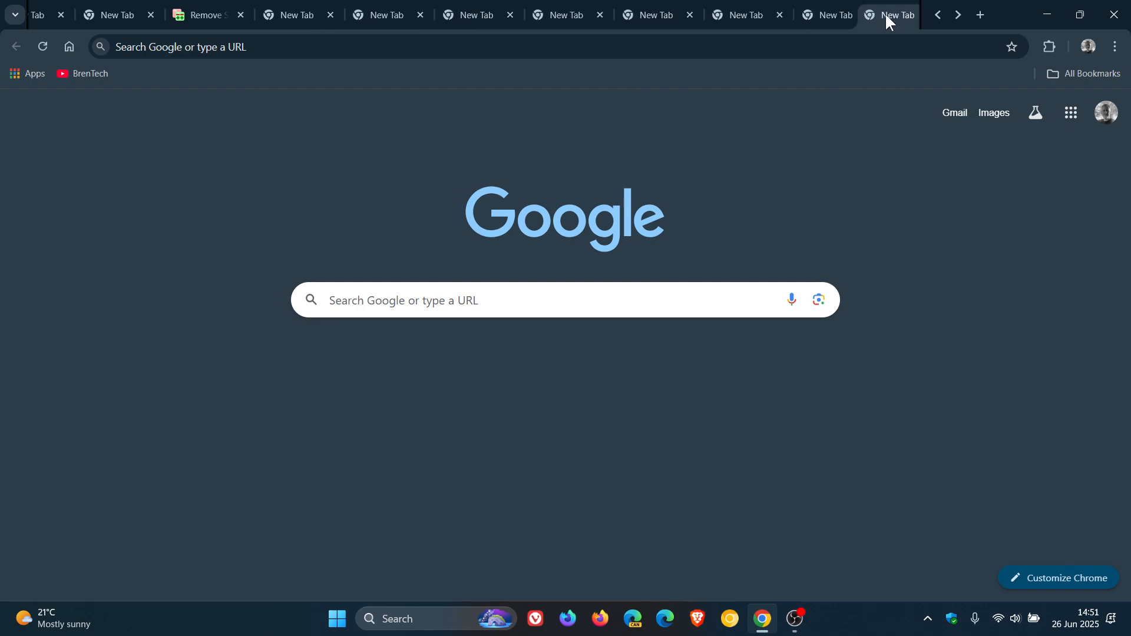
{"action": "left_click", "coordinate": [60, 14]}
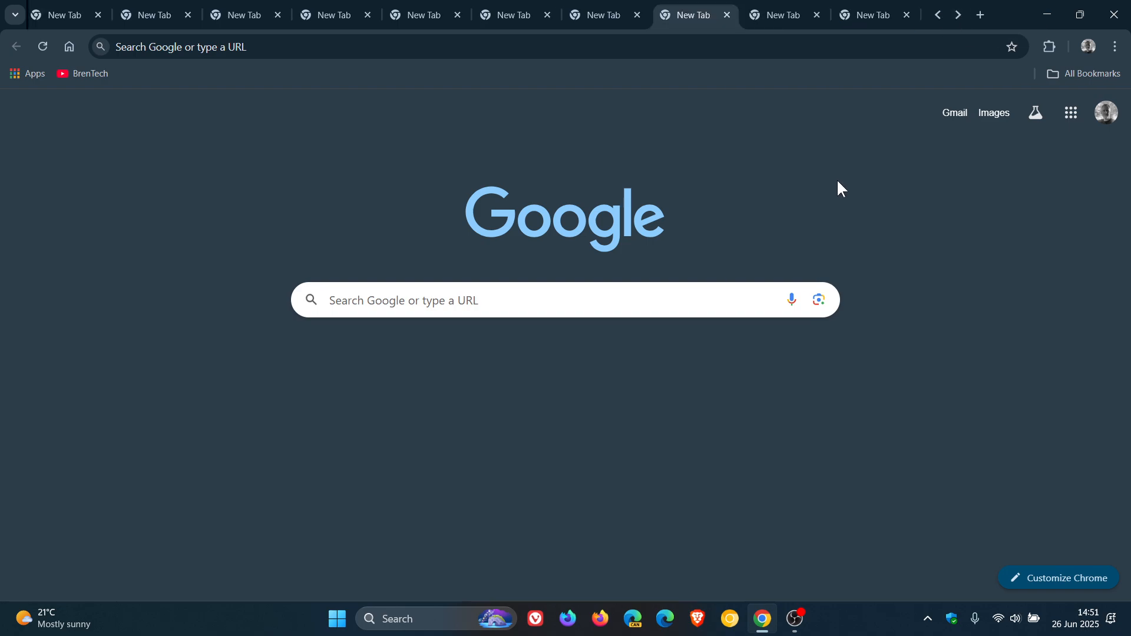
{"action": "mouse_move", "coordinate": [814, 81]}
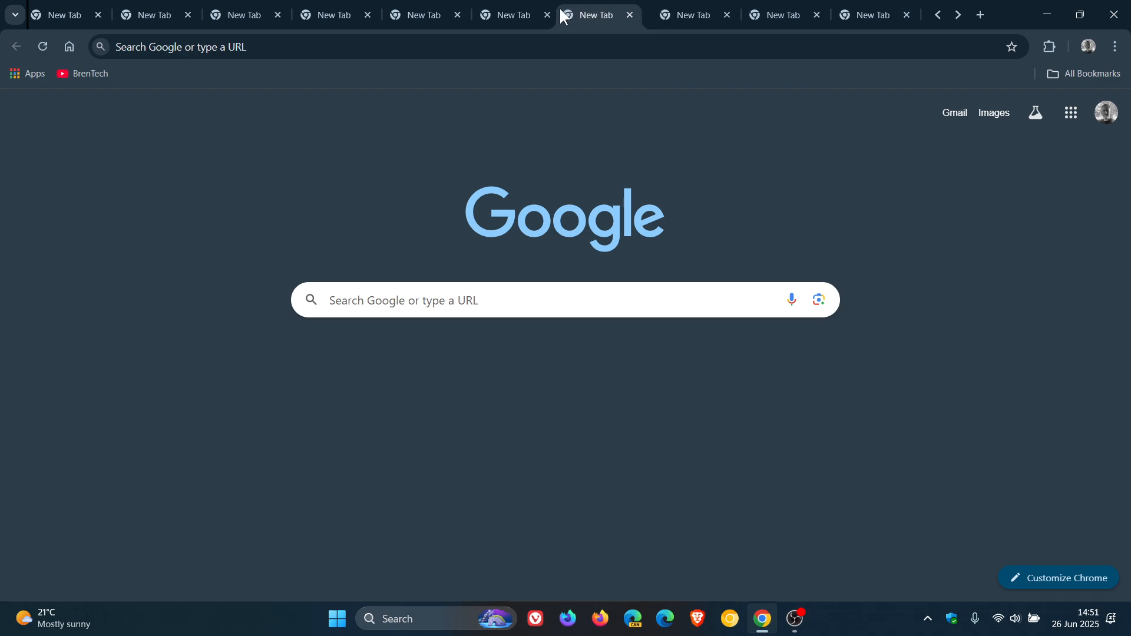
{"action": "left_click", "coordinate": [979, 14]}
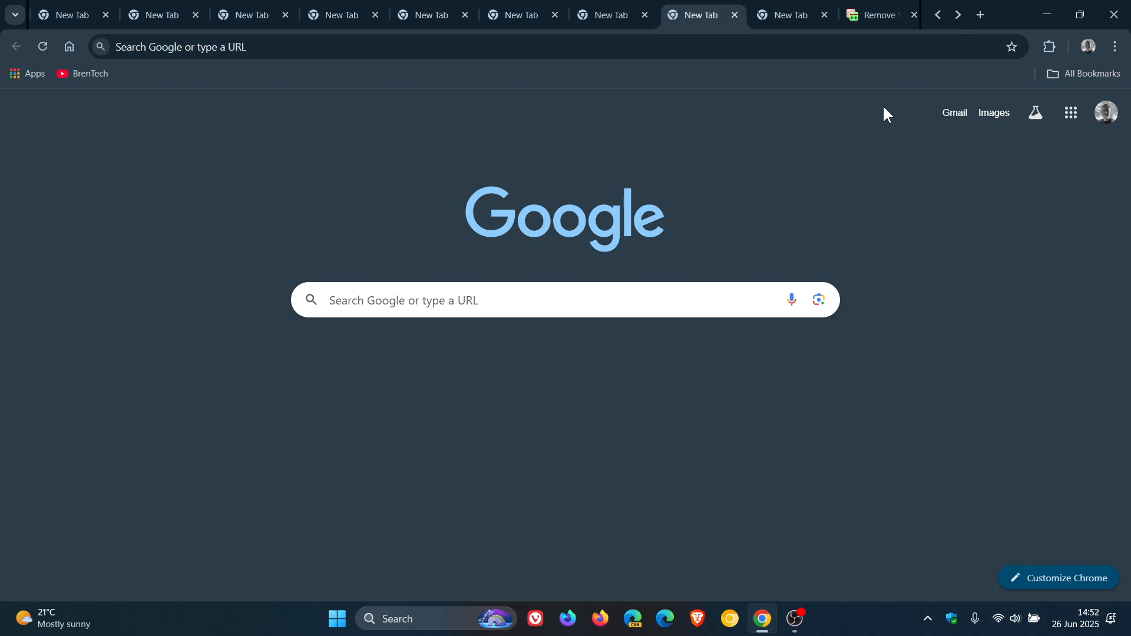
{"action": "mouse_move", "coordinate": [881, 120]}
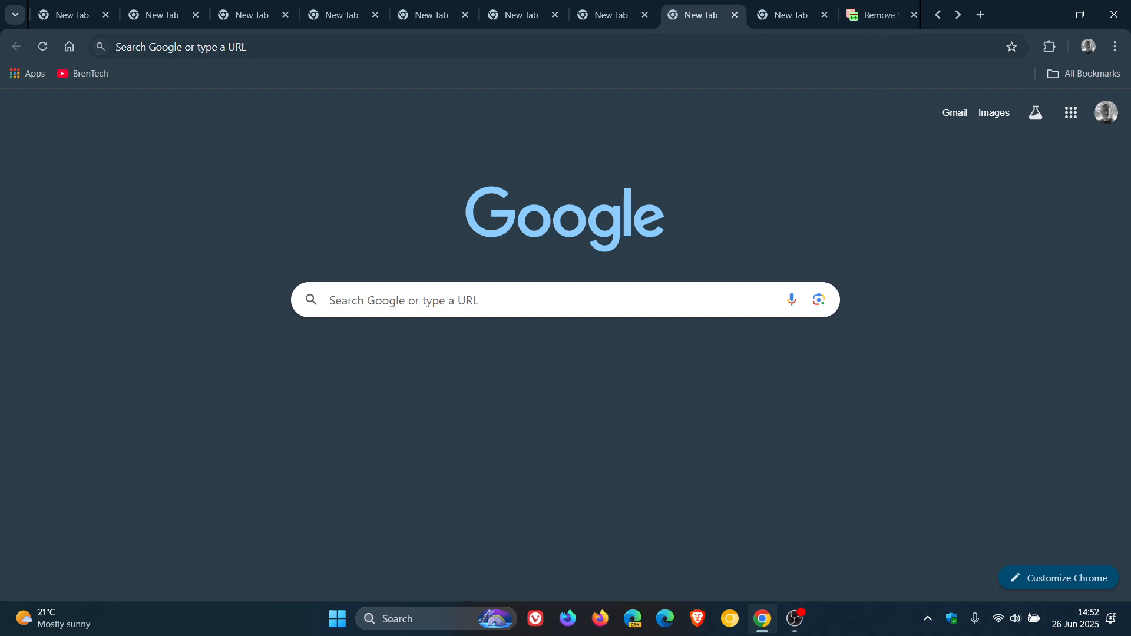
Step: View the merged Gerrit change 'Remove Scrolling Labs implementation' and its TabScrolling sunset note
{"action": "left_click", "coordinate": [873, 14]}
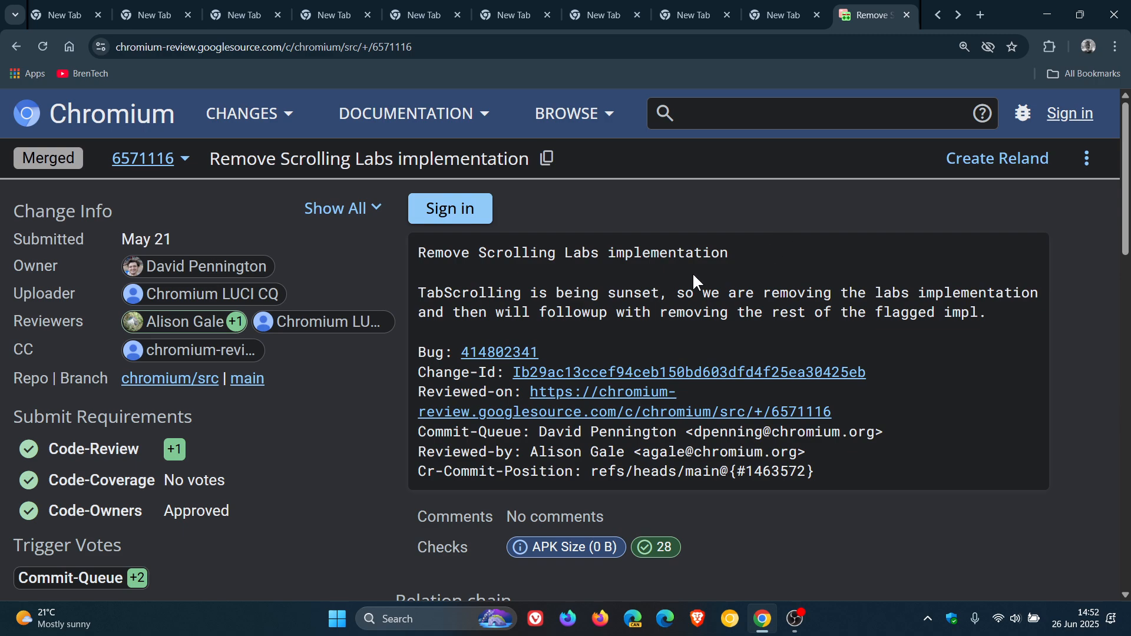
{"action": "mouse_move", "coordinate": [498, 330]}
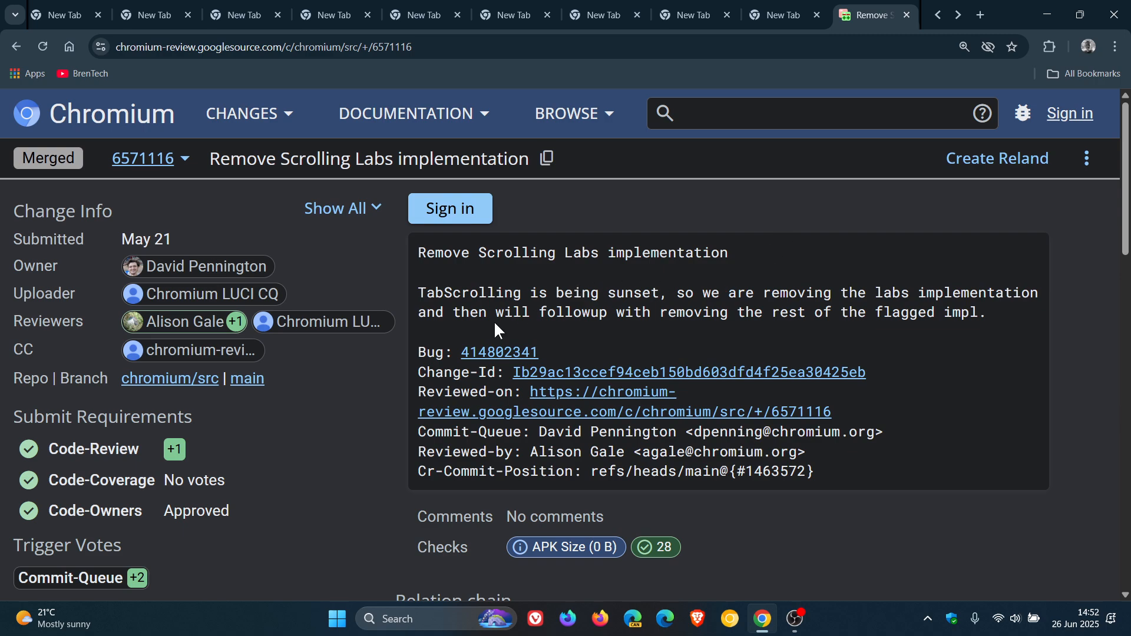
{"action": "mouse_move", "coordinate": [625, 338]}
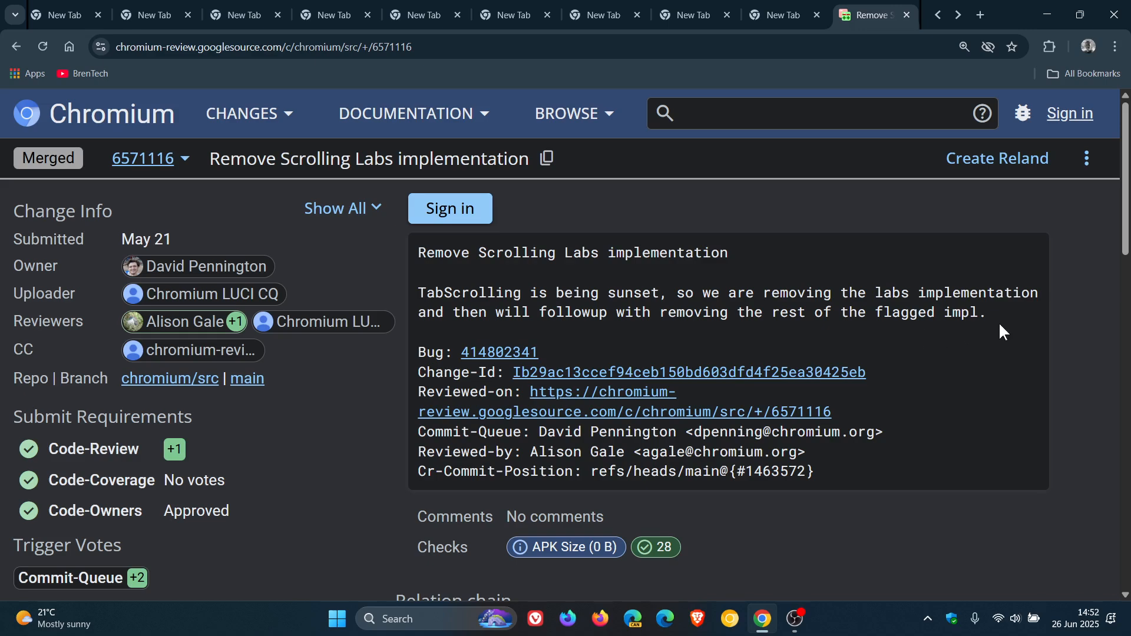
{"action": "mouse_move", "coordinate": [564, 346]}
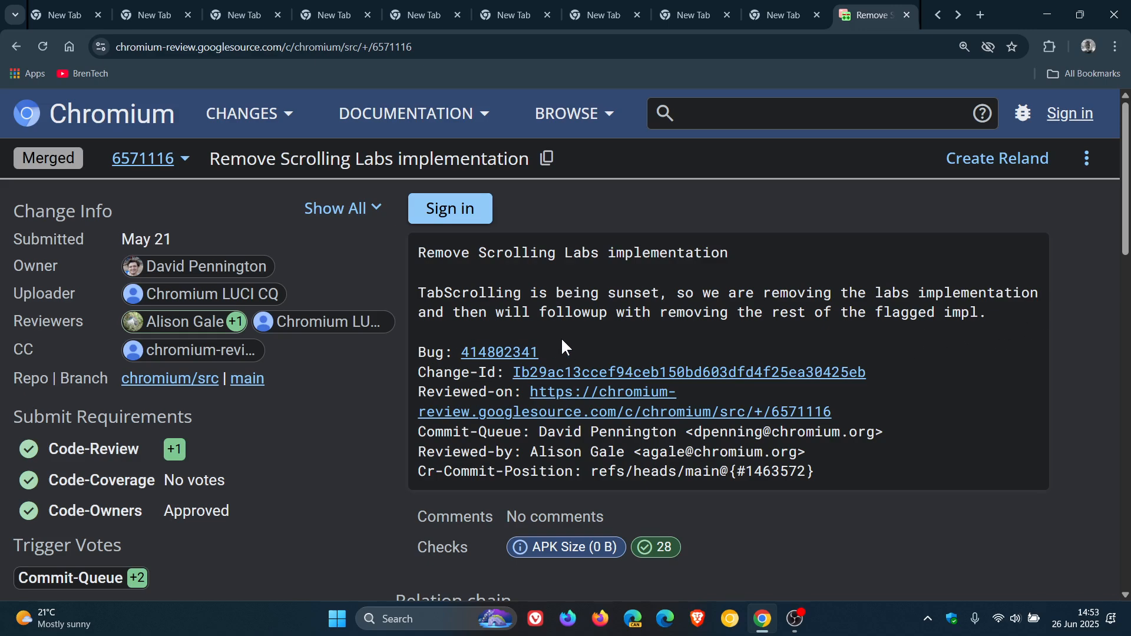
{"action": "mouse_move", "coordinate": [836, 346]}
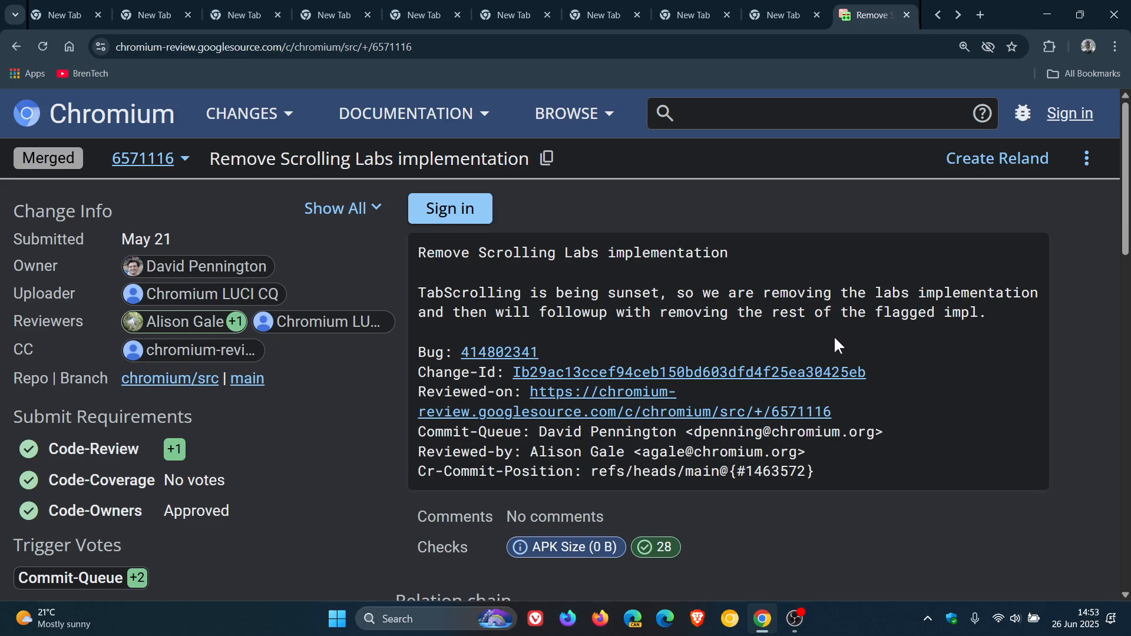
{"action": "mouse_move", "coordinate": [983, 340]}
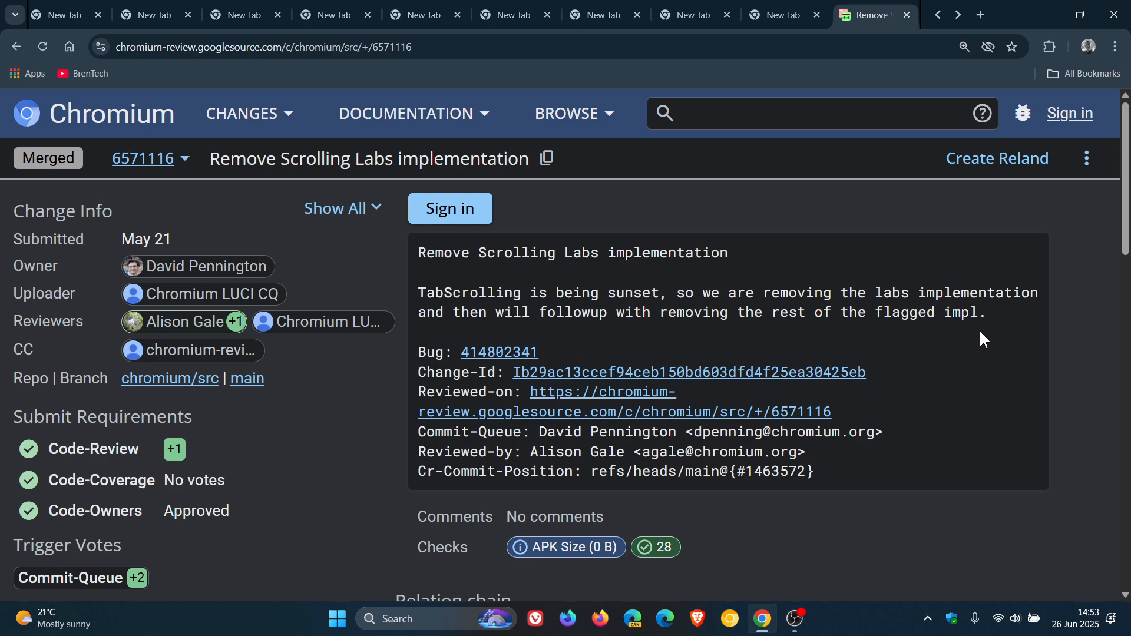
{"action": "mouse_move", "coordinate": [924, 262]}
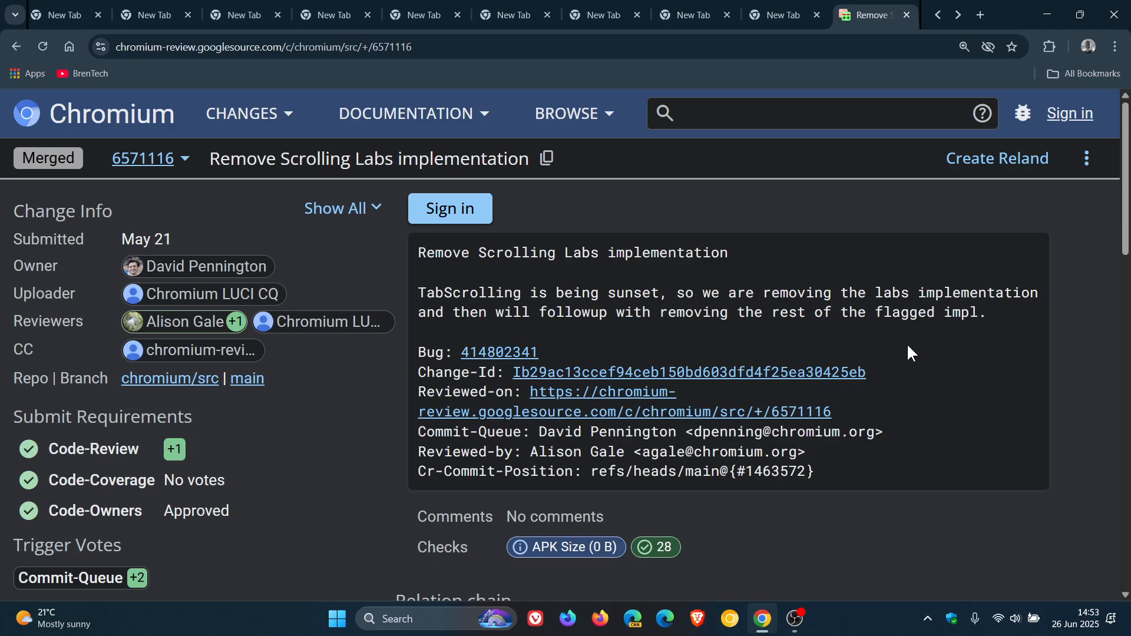
{"action": "mouse_move", "coordinate": [920, 358]}
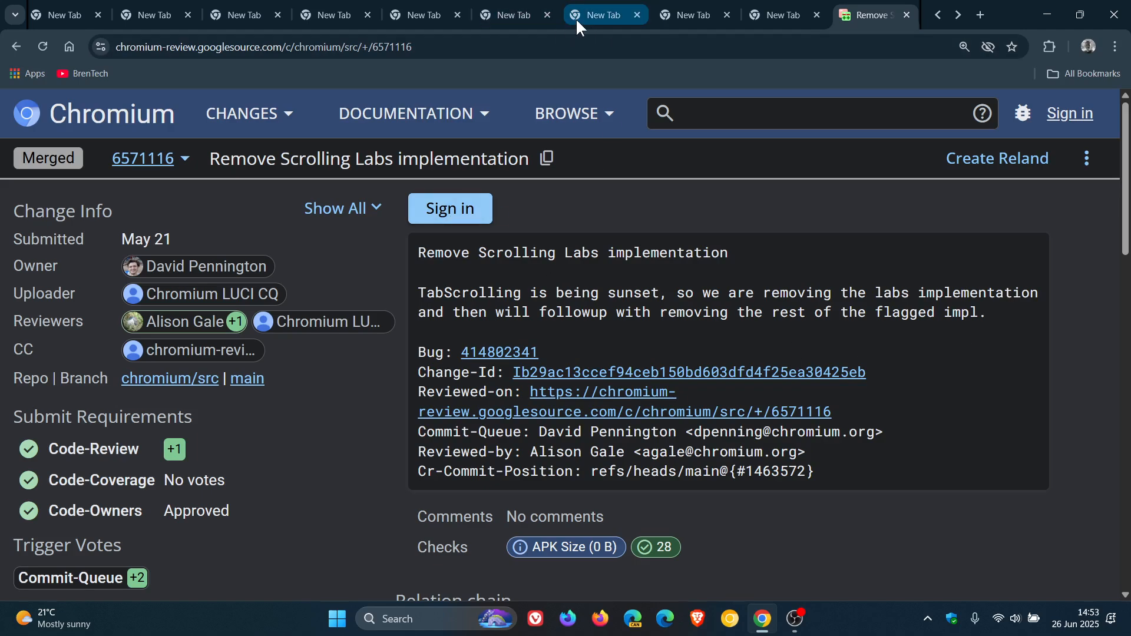
Step: Show chrome://flags with Tab Scrolling and Tab Scrolling With Dragging both Enabled
{"action": "left_click", "coordinate": [604, 14]}
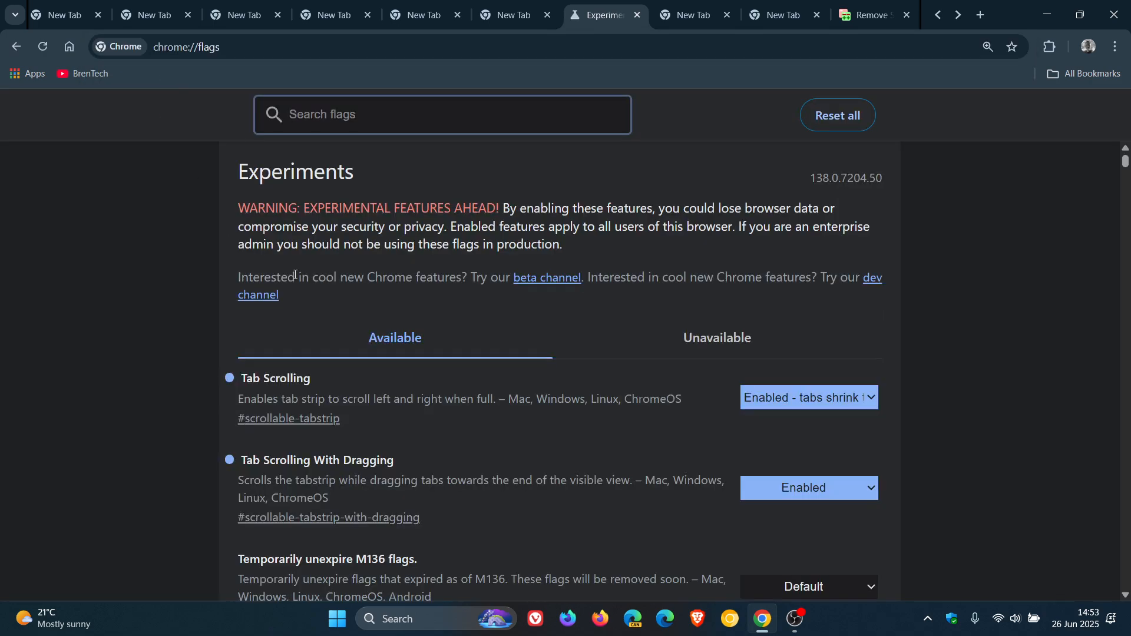
{"action": "scroll", "scroll_direction": "down", "scroll_amount": 3}
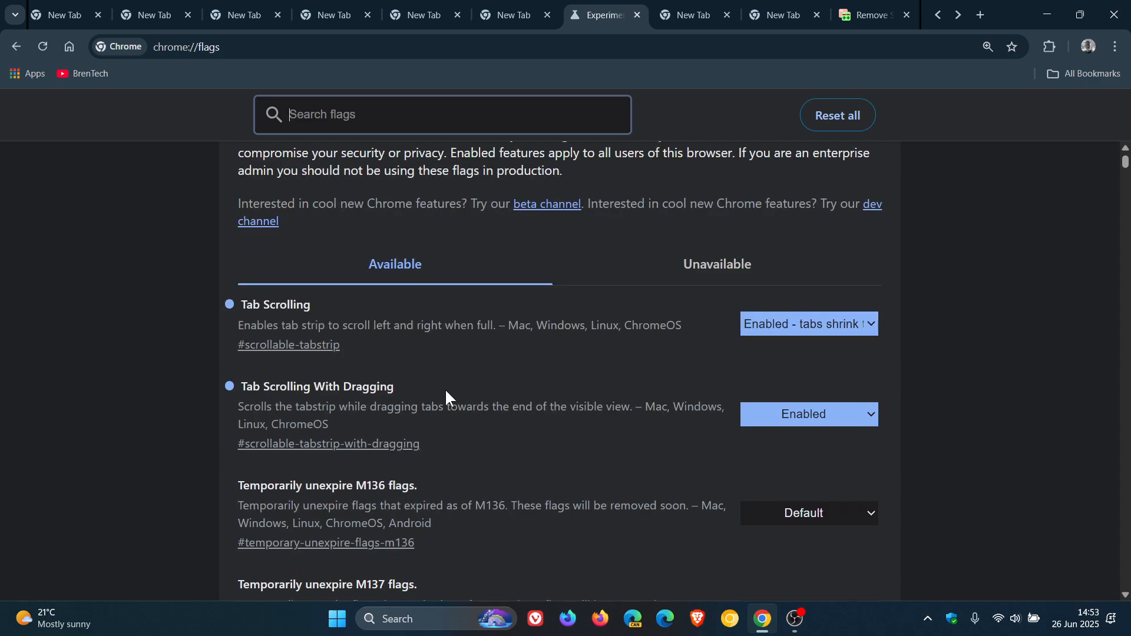
{"action": "mouse_move", "coordinate": [570, 372]}
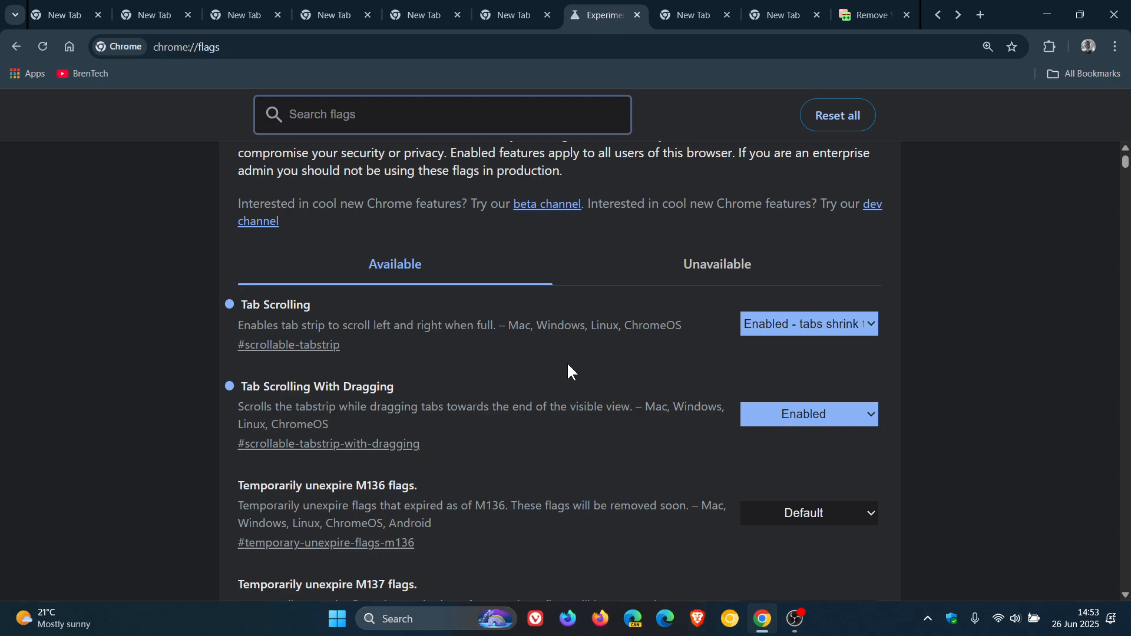
{"action": "mouse_move", "coordinate": [722, 66]}
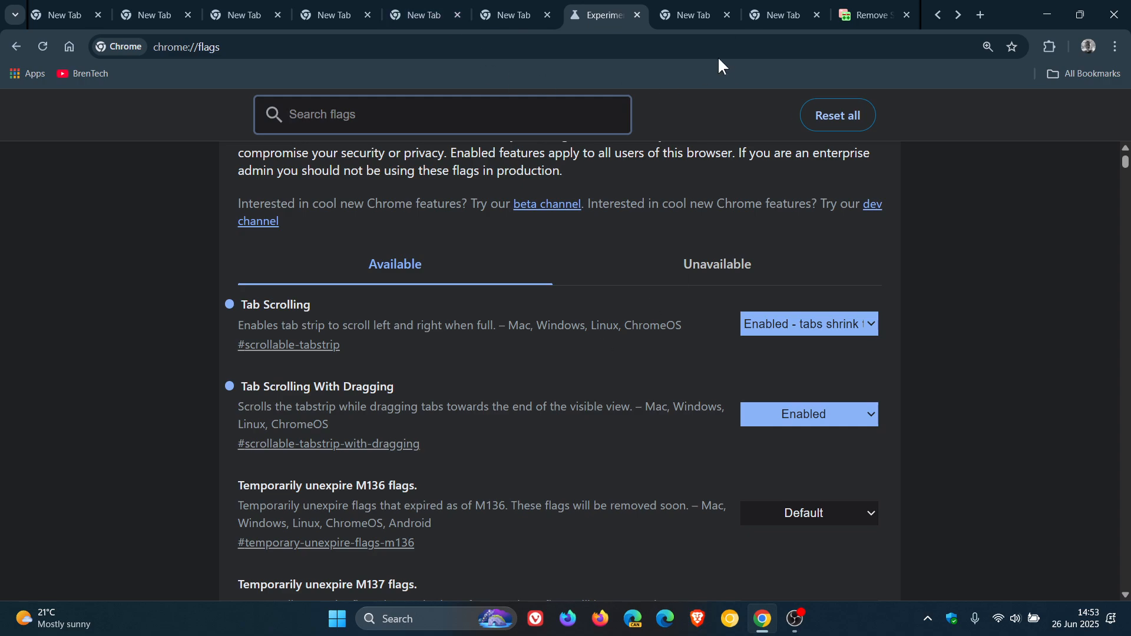
Step: Visit a blank New Tab, revisit the Remove Scrolling Labs change, and end on a blank New Tab
{"action": "left_click", "coordinate": [775, 15]}
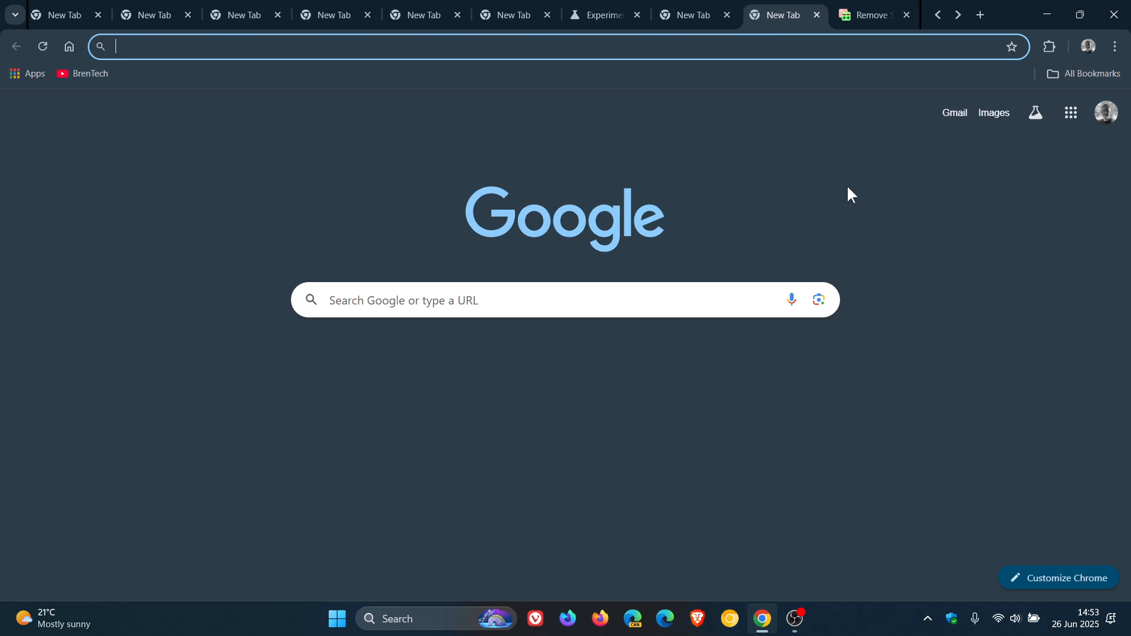
{"action": "mouse_move", "coordinate": [840, 193]}
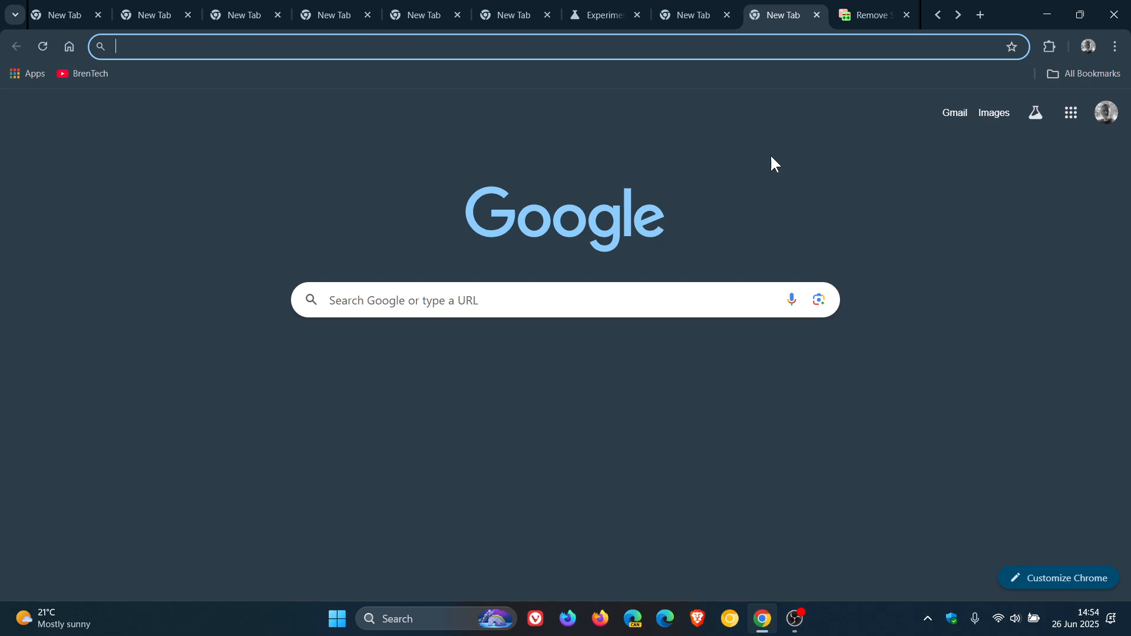
{"action": "left_click", "coordinate": [870, 14]}
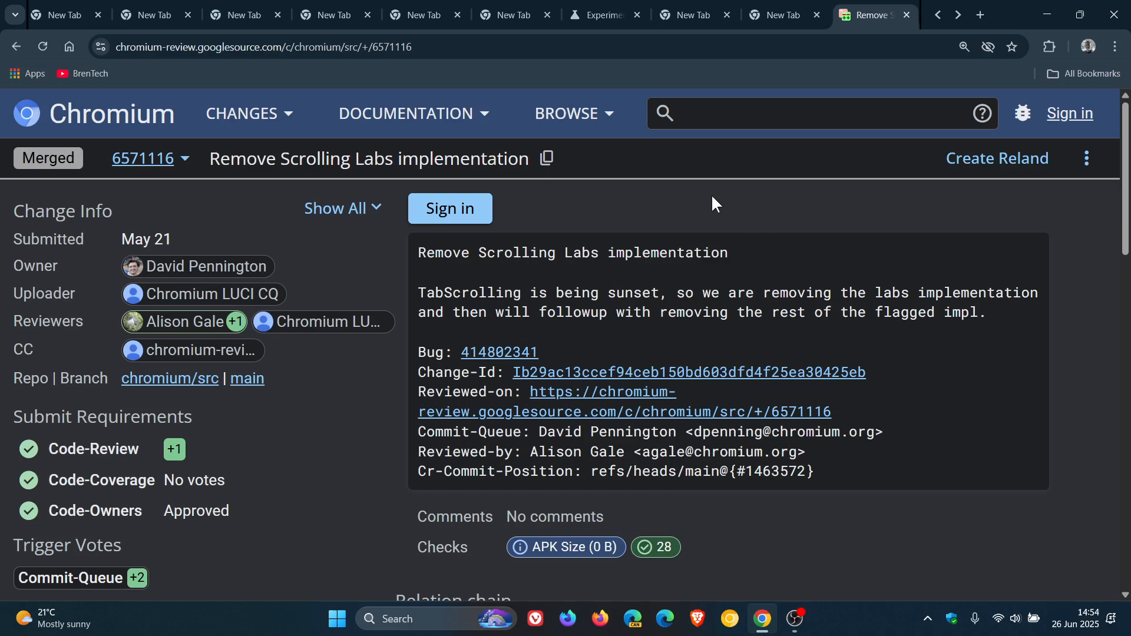
{"action": "mouse_move", "coordinate": [725, 214]}
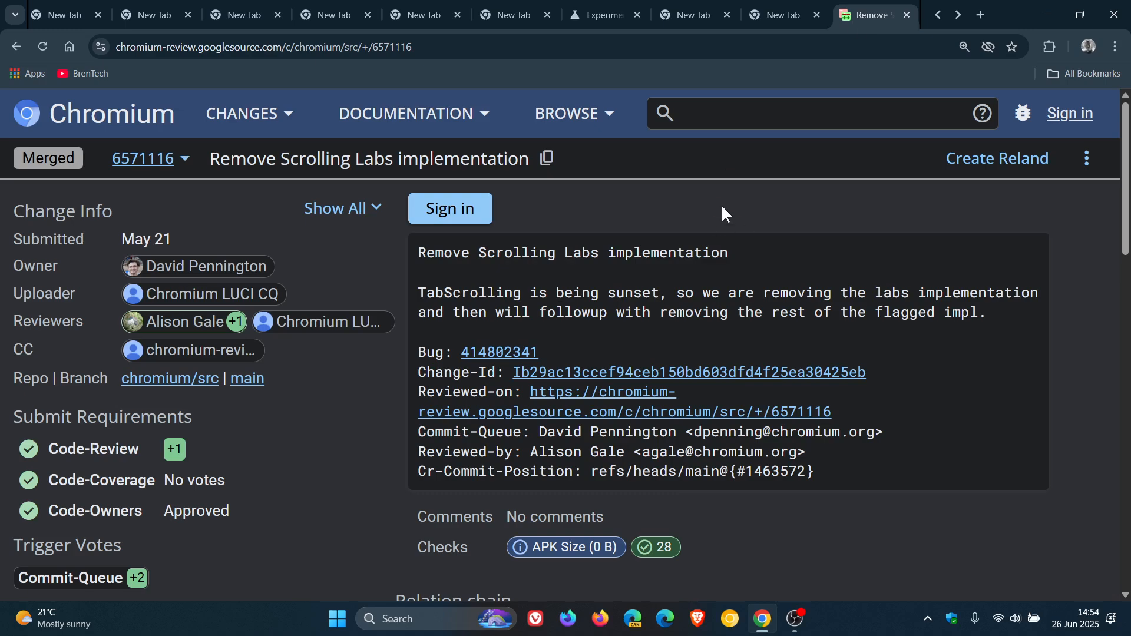
{"action": "mouse_move", "coordinate": [731, 224]}
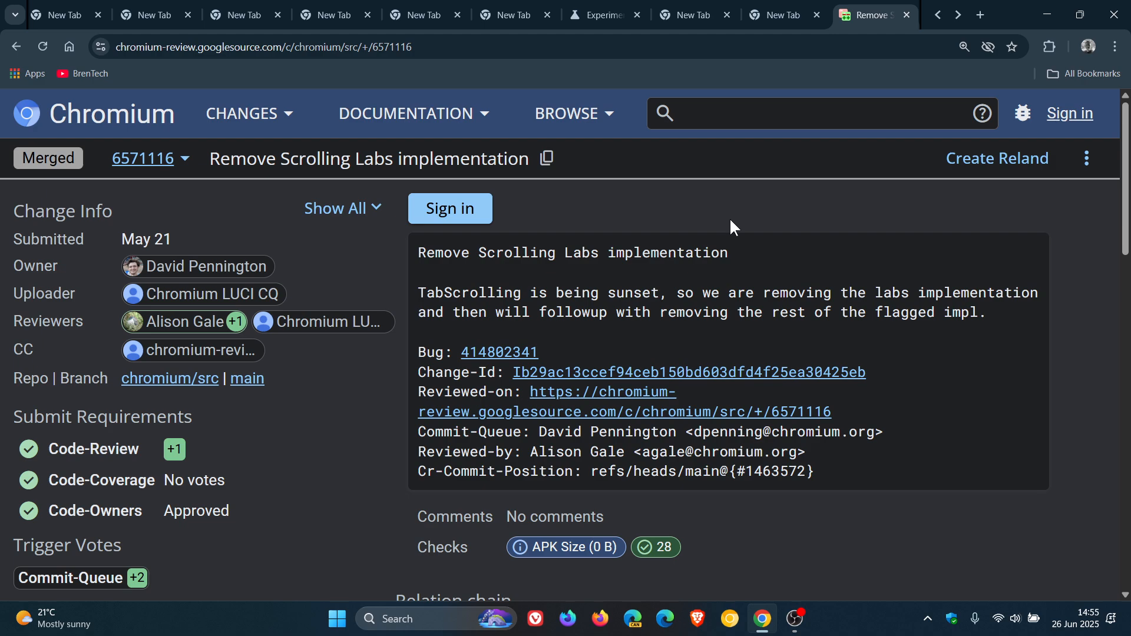
{"action": "left_click", "coordinate": [695, 15]}
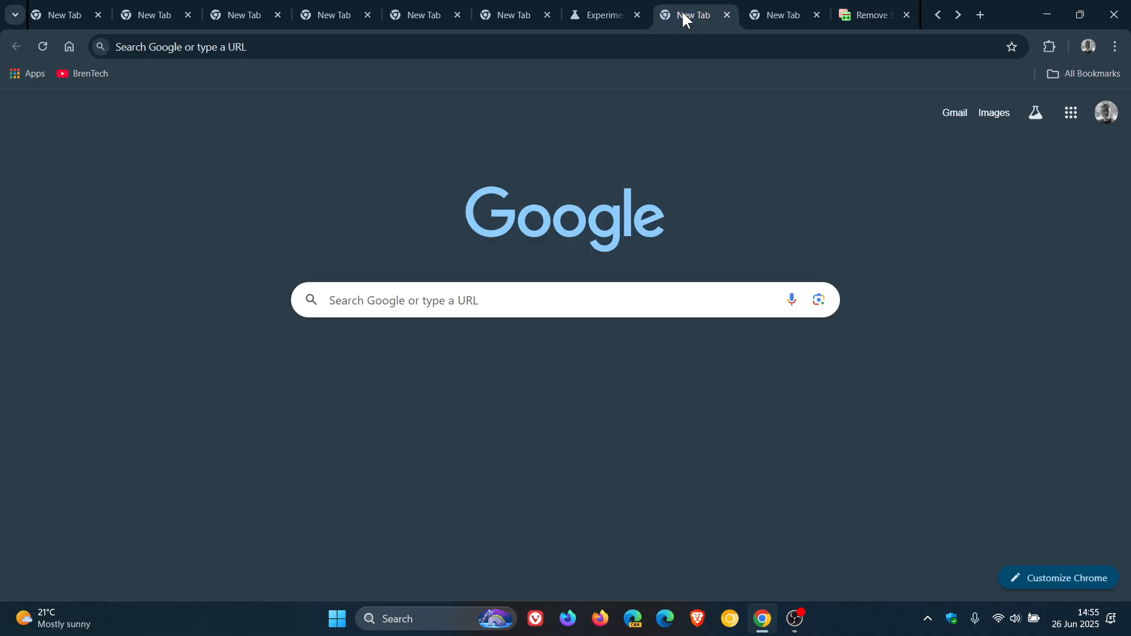
{"action": "mouse_move", "coordinate": [805, 156]}
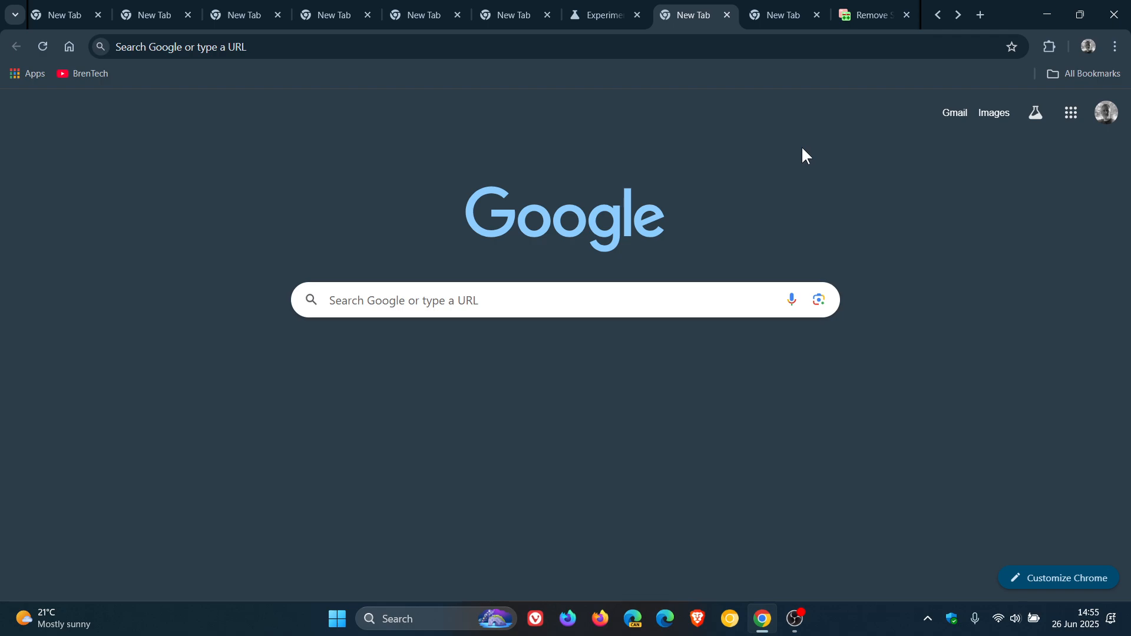
{"action": "mouse_move", "coordinate": [868, 213]}
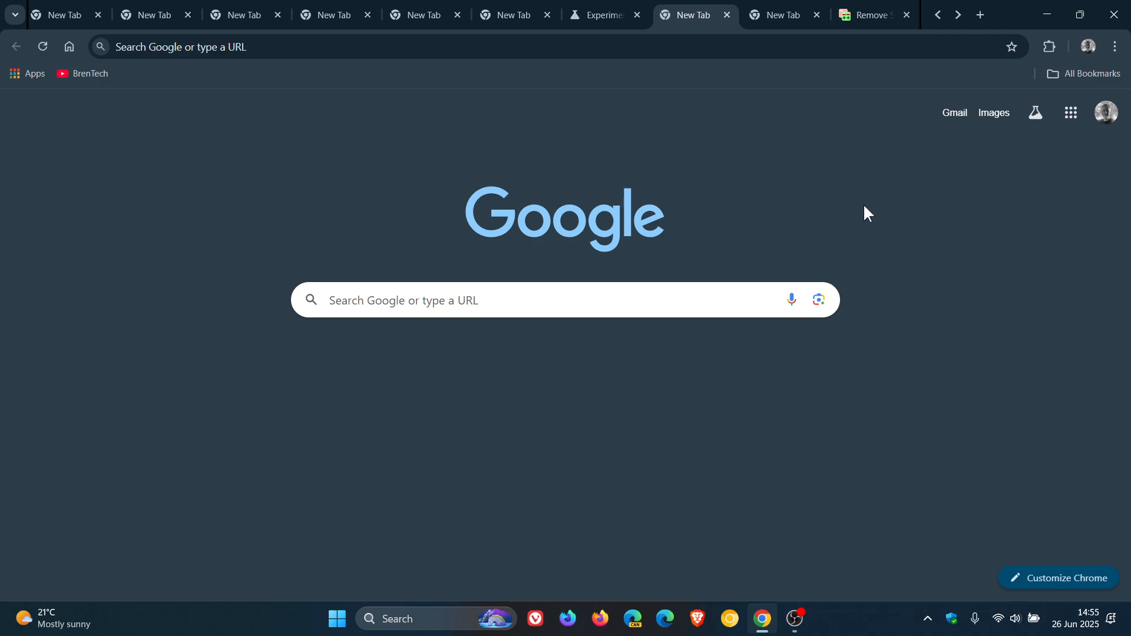